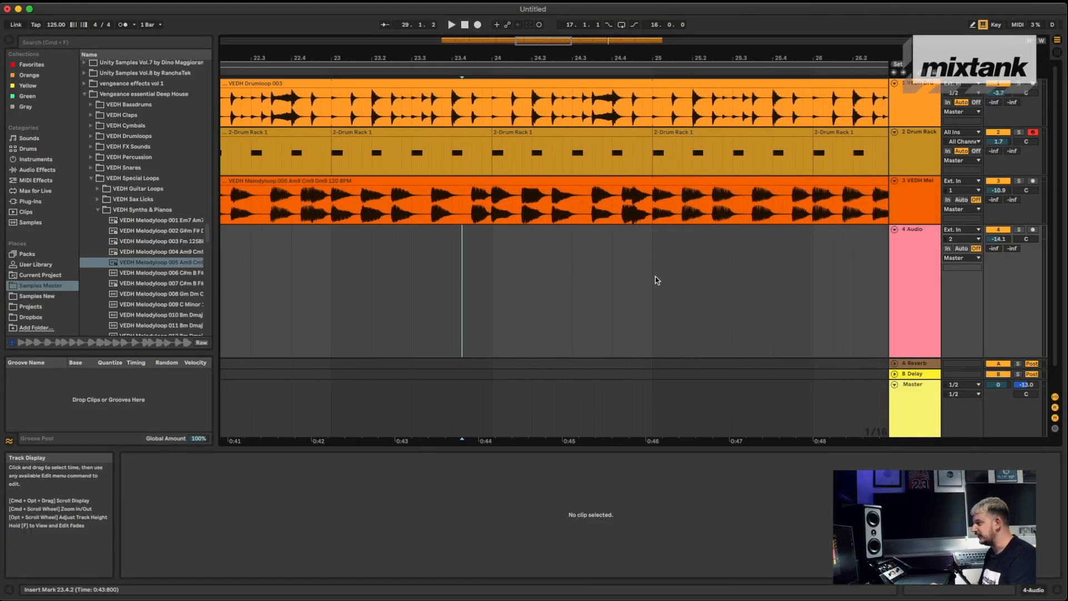
- Insert an empty audio track under the drum loop and select one short hit in its clip
{"action": "left_click", "coordinate": [797, 202]}
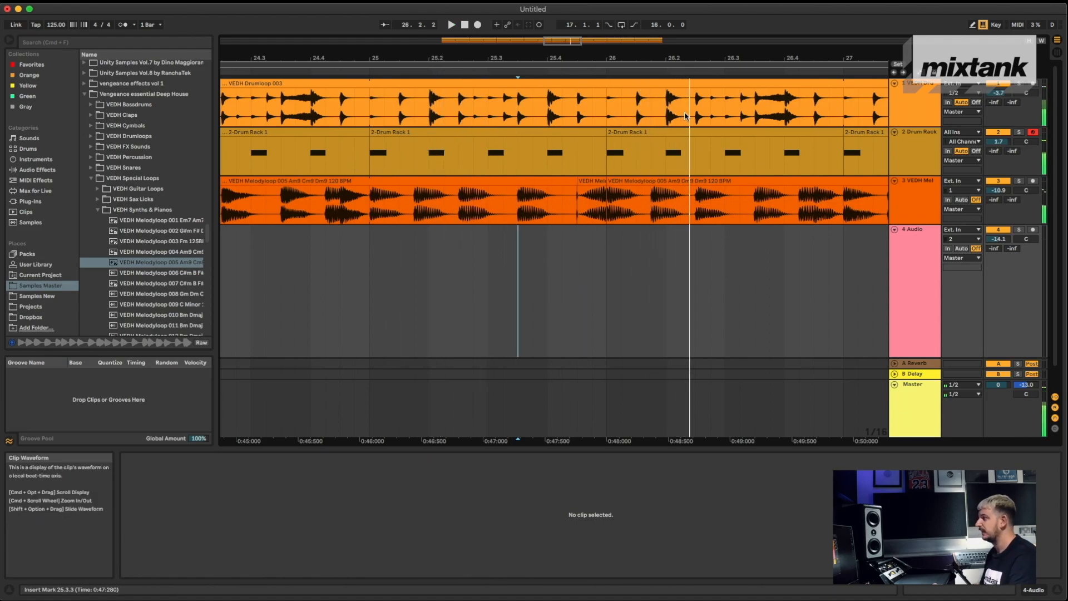
{"action": "left_click", "coordinate": [695, 102]}
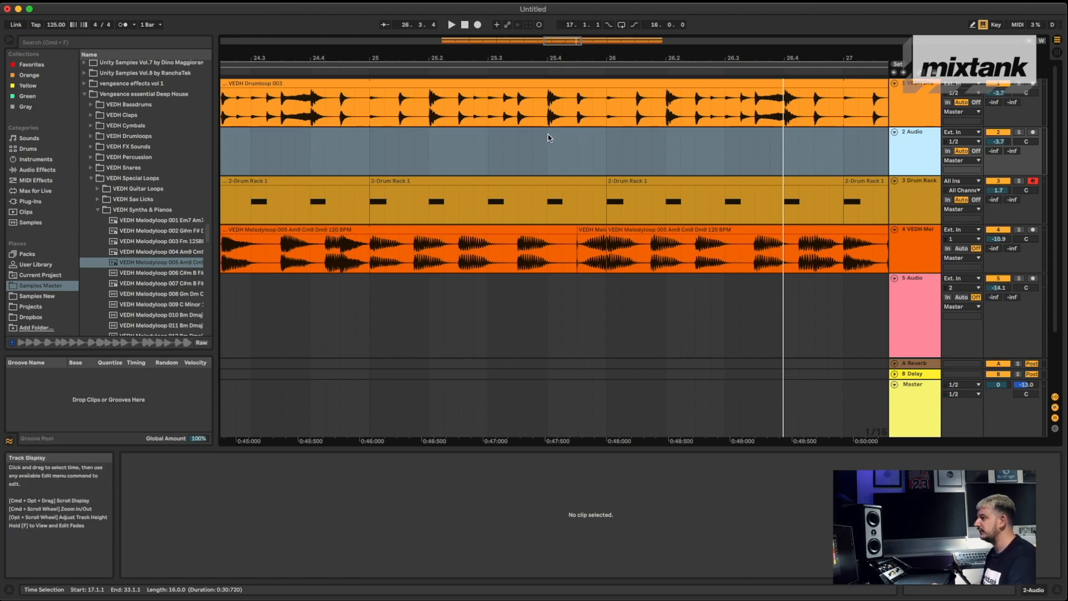
{"action": "left_click", "coordinate": [553, 106]}
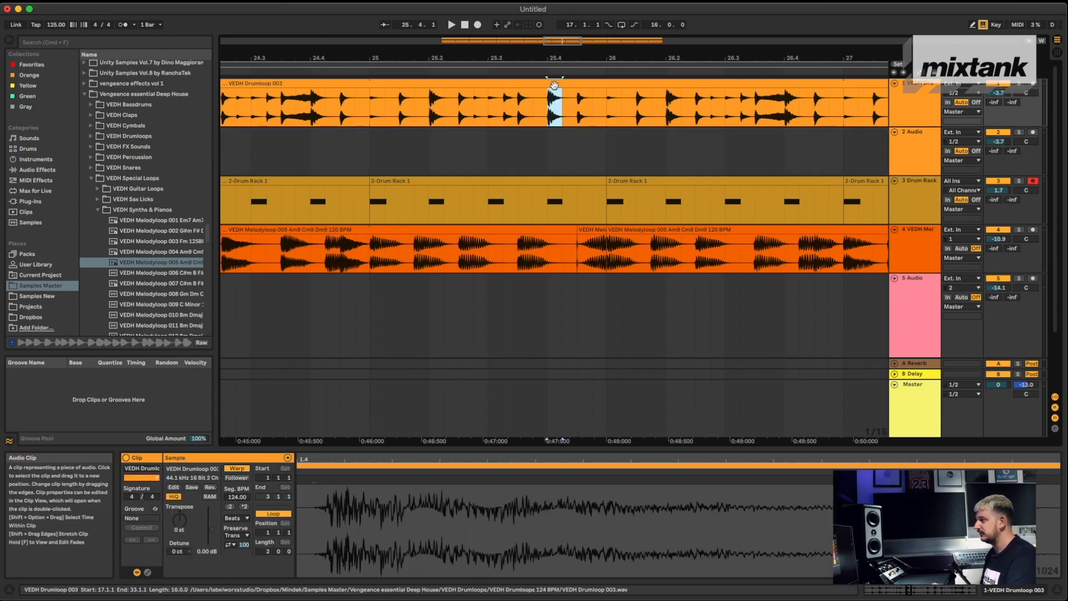